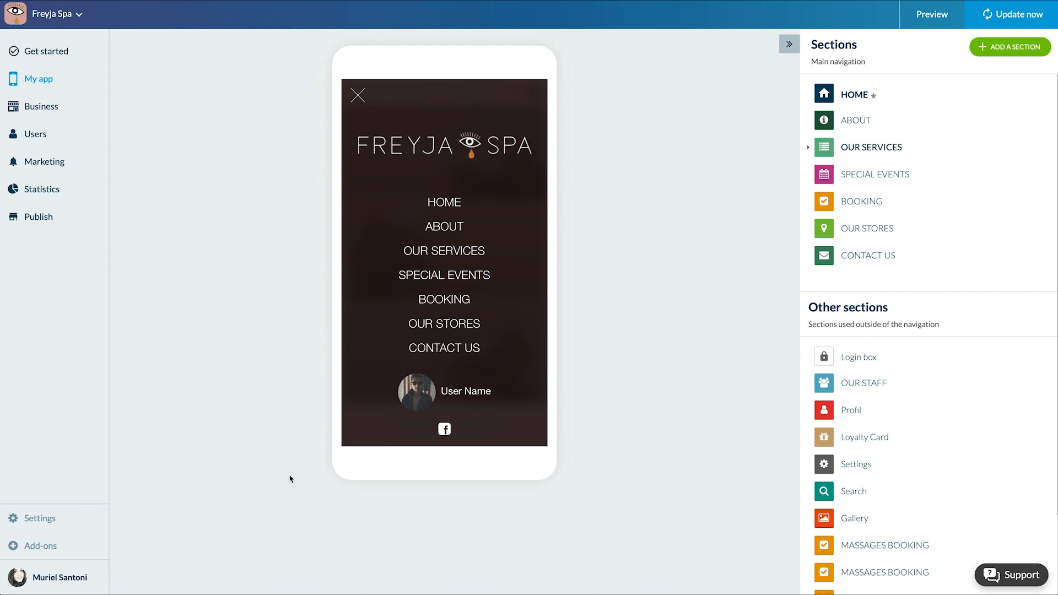
Navigate via Publish and PWA to the Freyja Spa web publication settings
{"action": "left_click", "coordinate": [38, 216]}
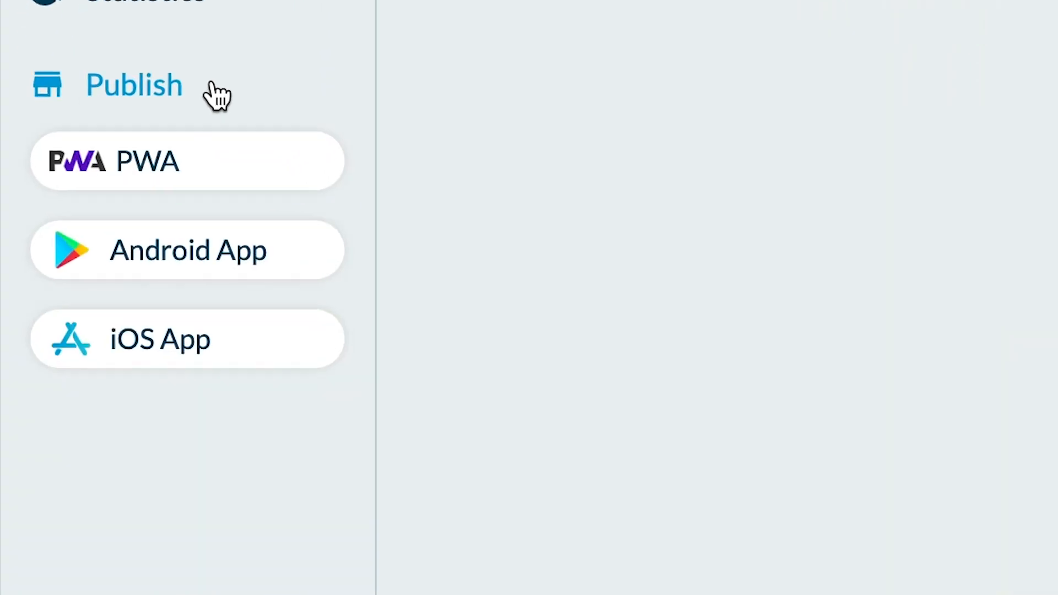
{"action": "left_click", "coordinate": [147, 160]}
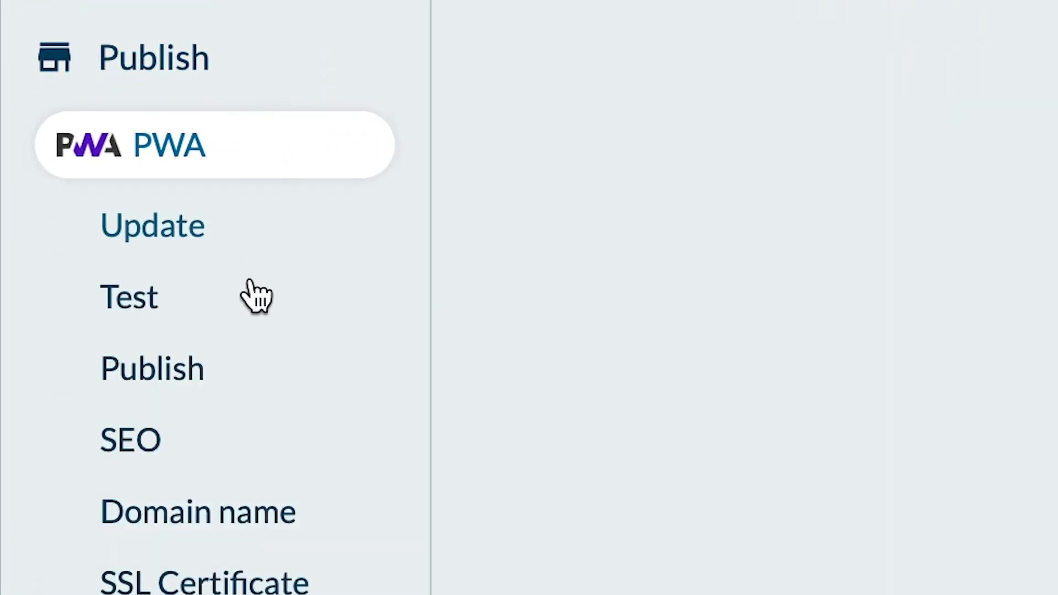
{"action": "left_click", "coordinate": [152, 368]}
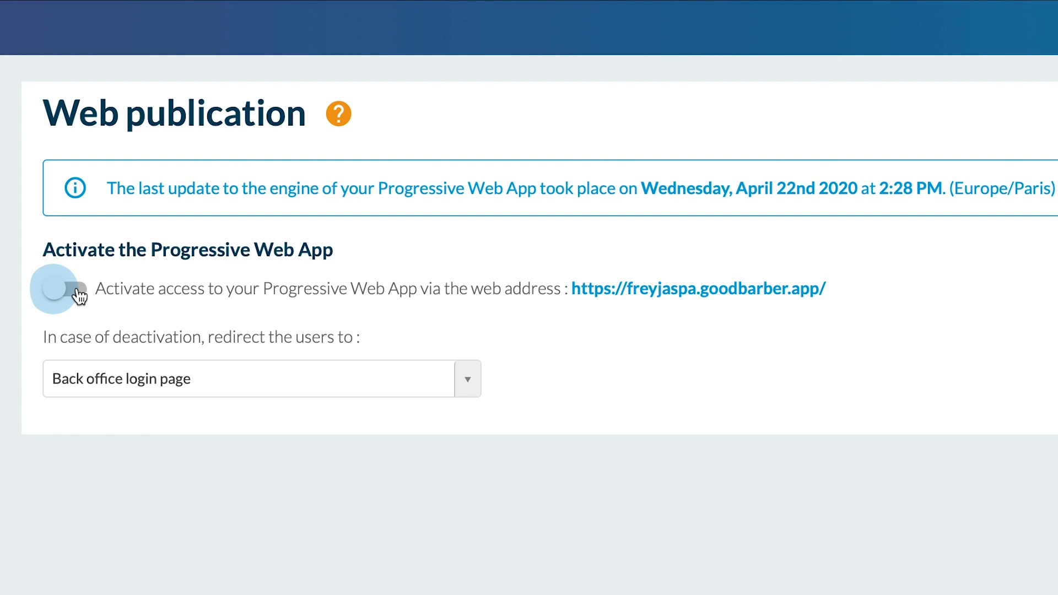
{"action": "left_click", "coordinate": [63, 288]}
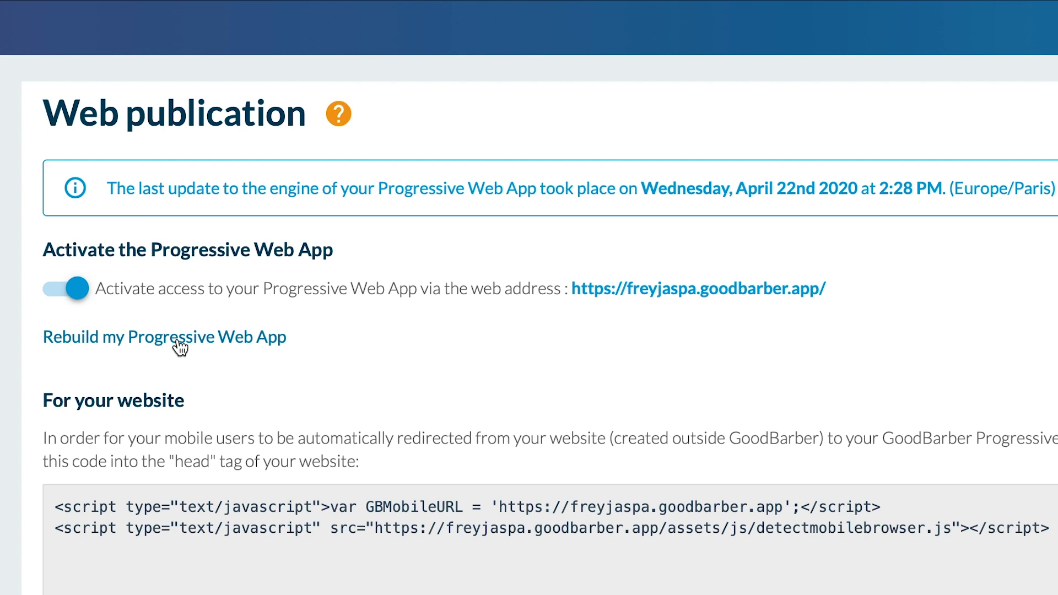
{"action": "mouse_move", "coordinate": [210, 346]}
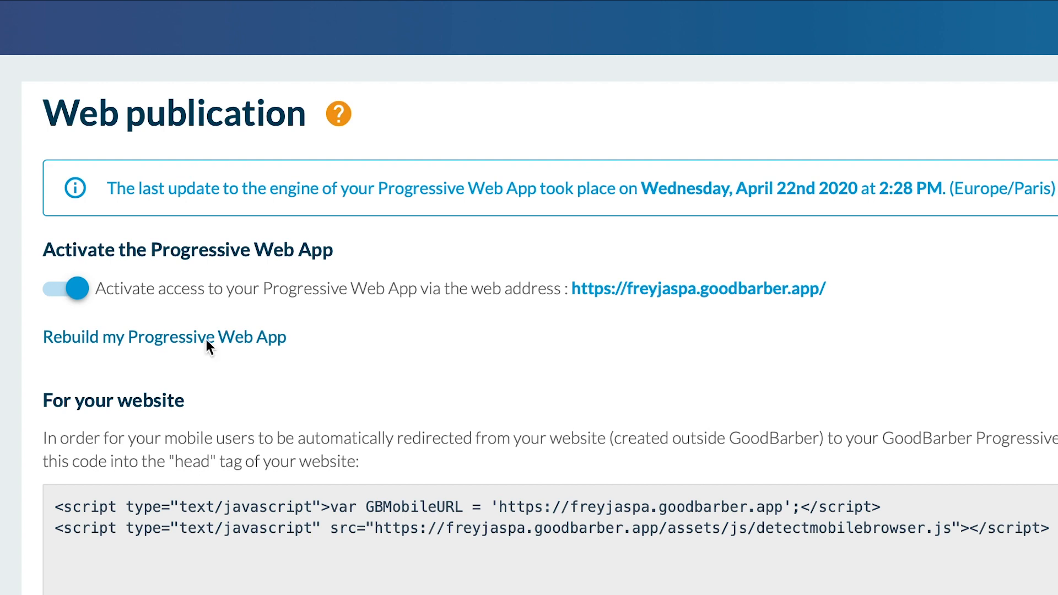
{"action": "mouse_move", "coordinate": [319, 367]}
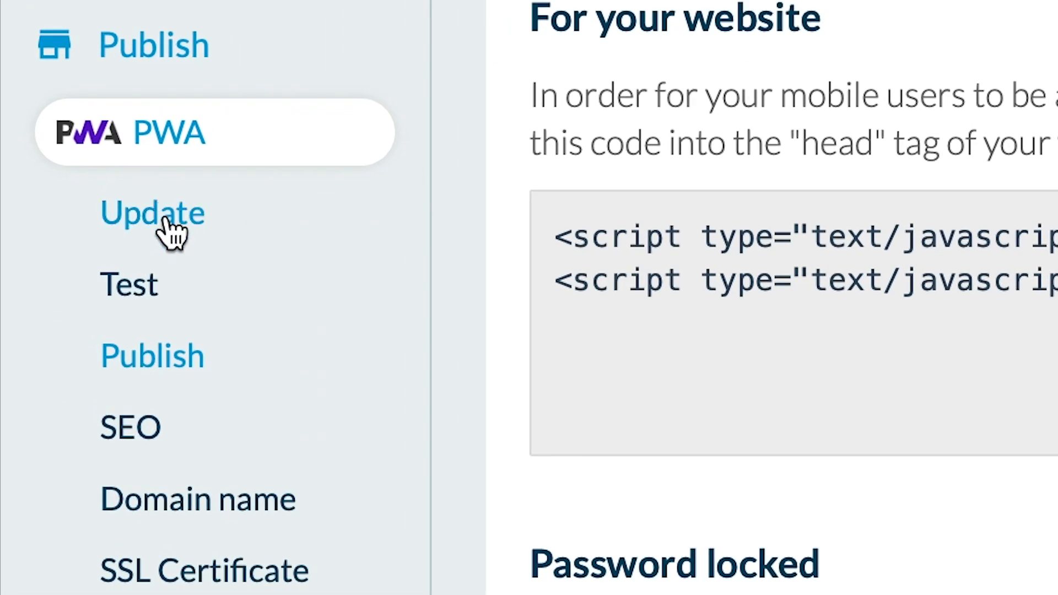
Open PWA Updates and expand the 05/19/2020 details listing 32 modifications
{"action": "left_click", "coordinate": [153, 213]}
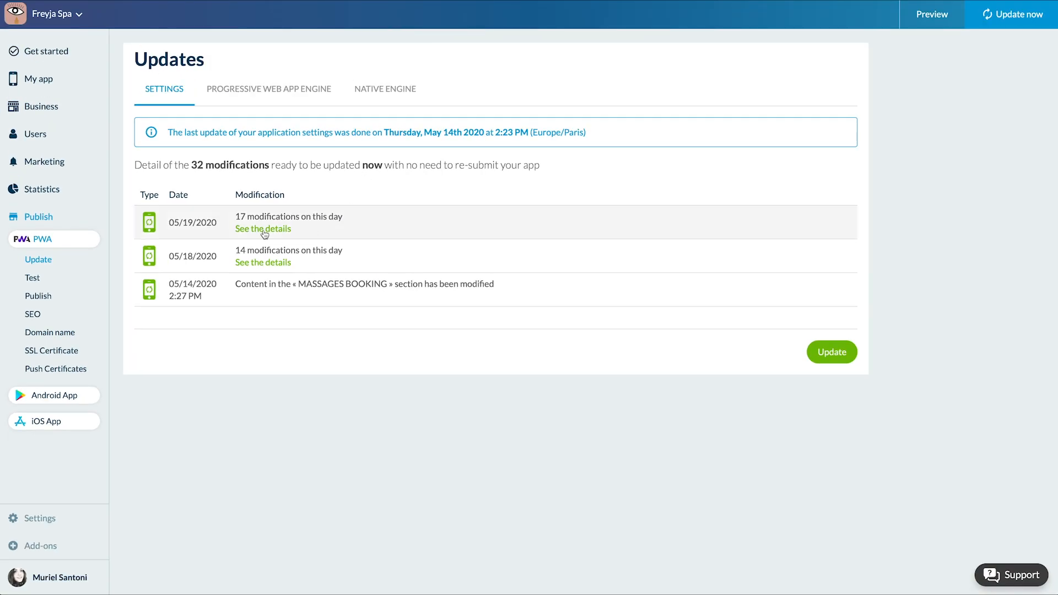
{"action": "left_click", "coordinate": [262, 228]}
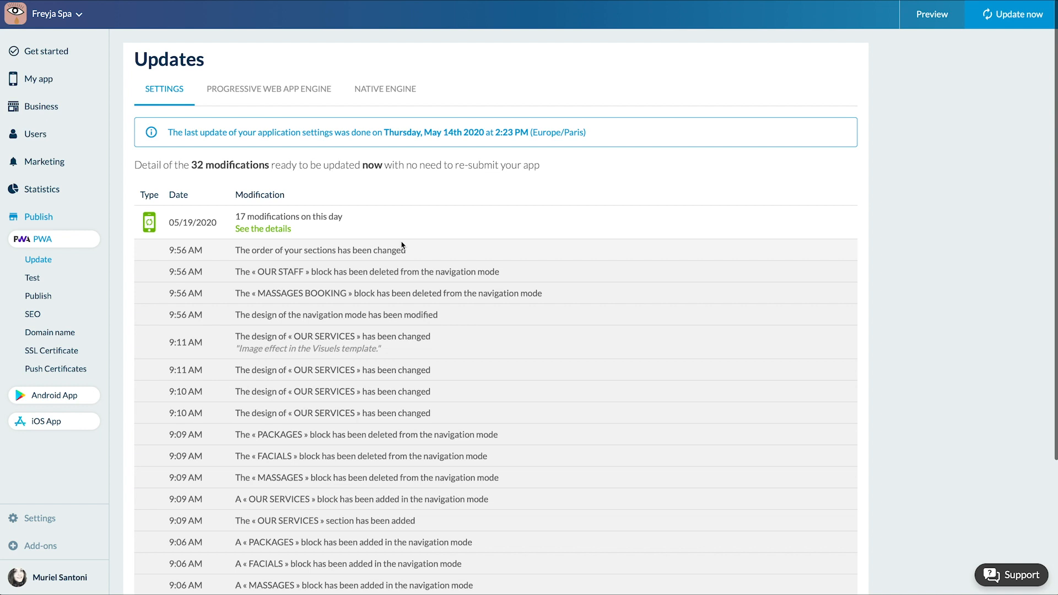
{"action": "scroll", "scroll_direction": "down", "scroll_amount": 3}
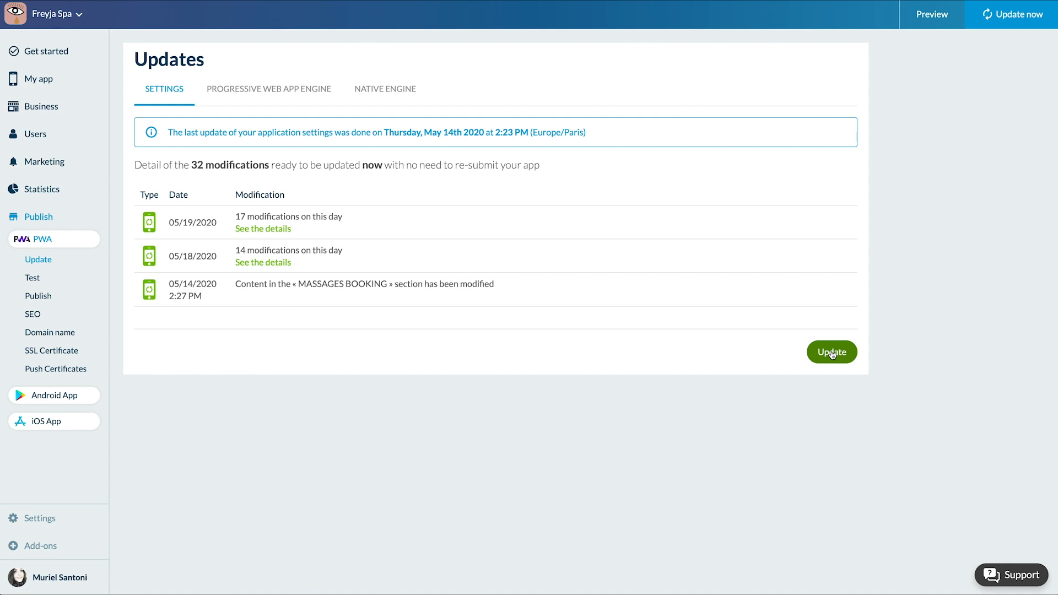
Push the 32 pending setting modifications live, confirming the warning dialog
{"action": "left_click", "coordinate": [832, 352]}
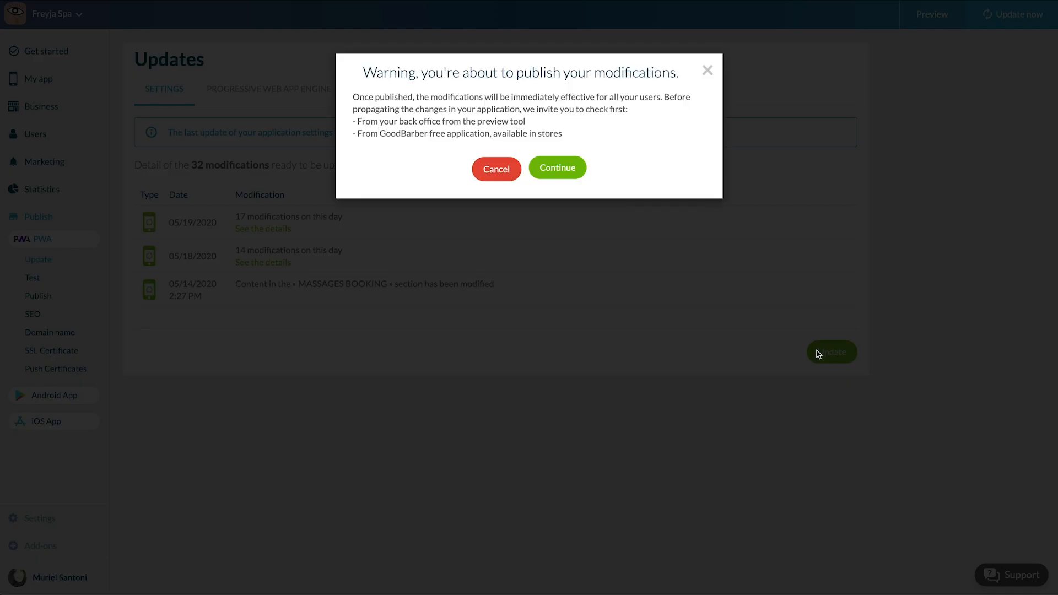
{"action": "left_click", "coordinate": [558, 167]}
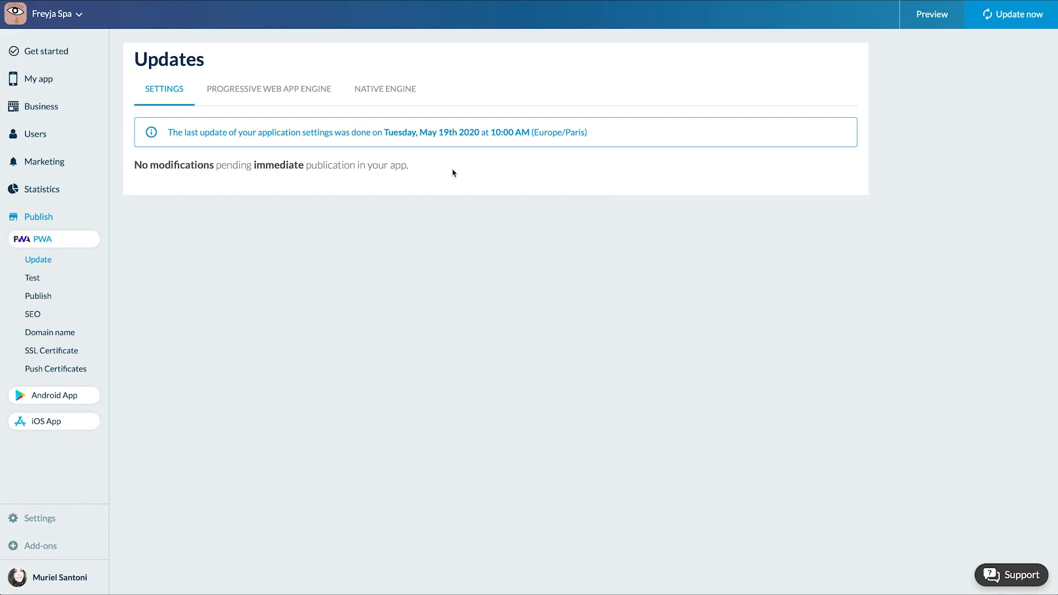
{"action": "mouse_move", "coordinate": [295, 91]}
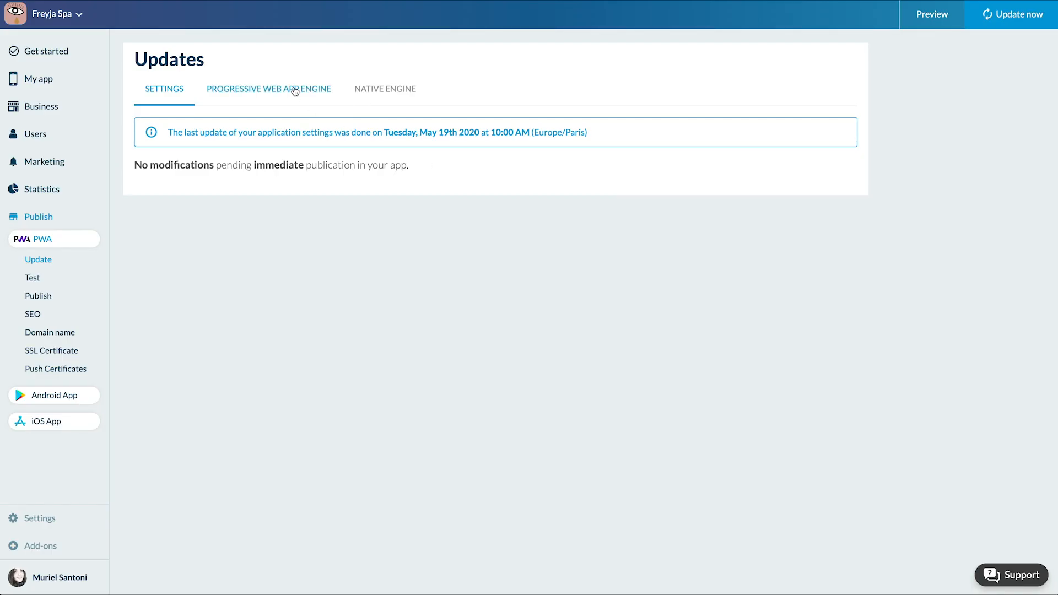
Review the four PWA engine updates and request a rebuild of the PWA
{"action": "left_click", "coordinate": [268, 88]}
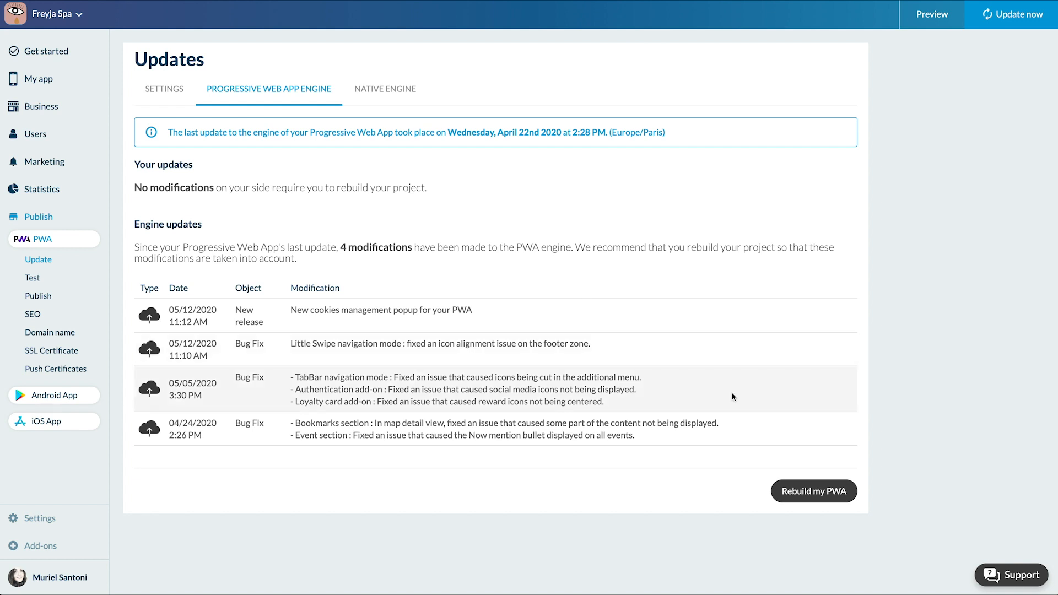
{"action": "mouse_move", "coordinate": [813, 491]}
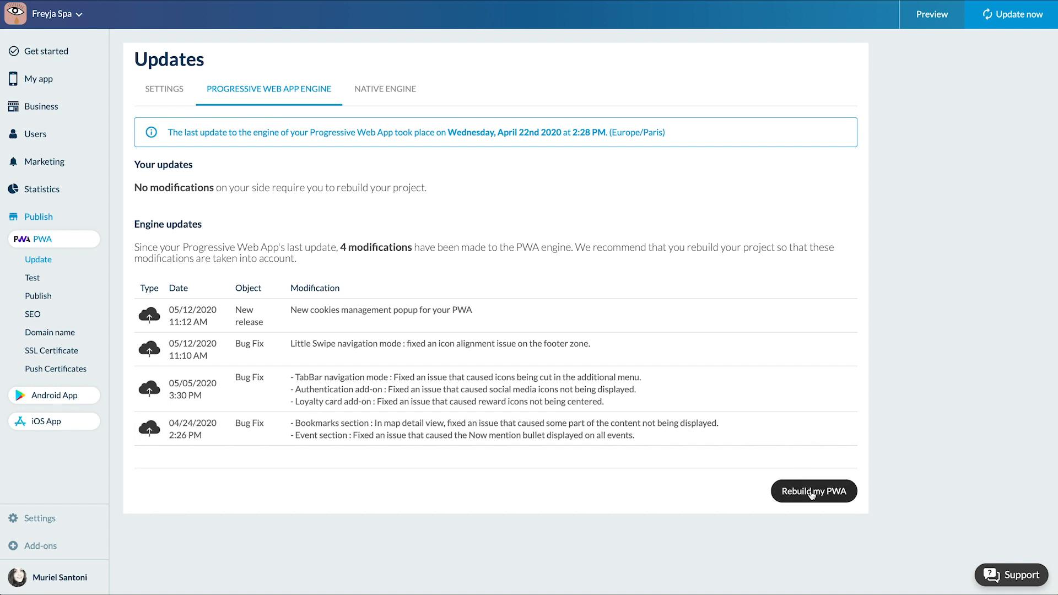
{"action": "left_click", "coordinate": [813, 491]}
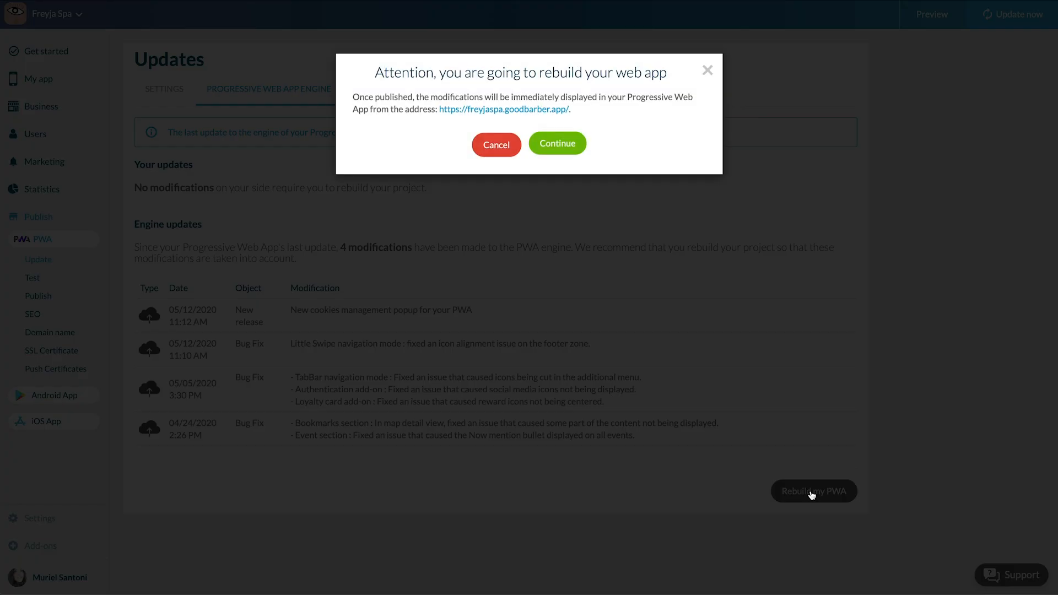